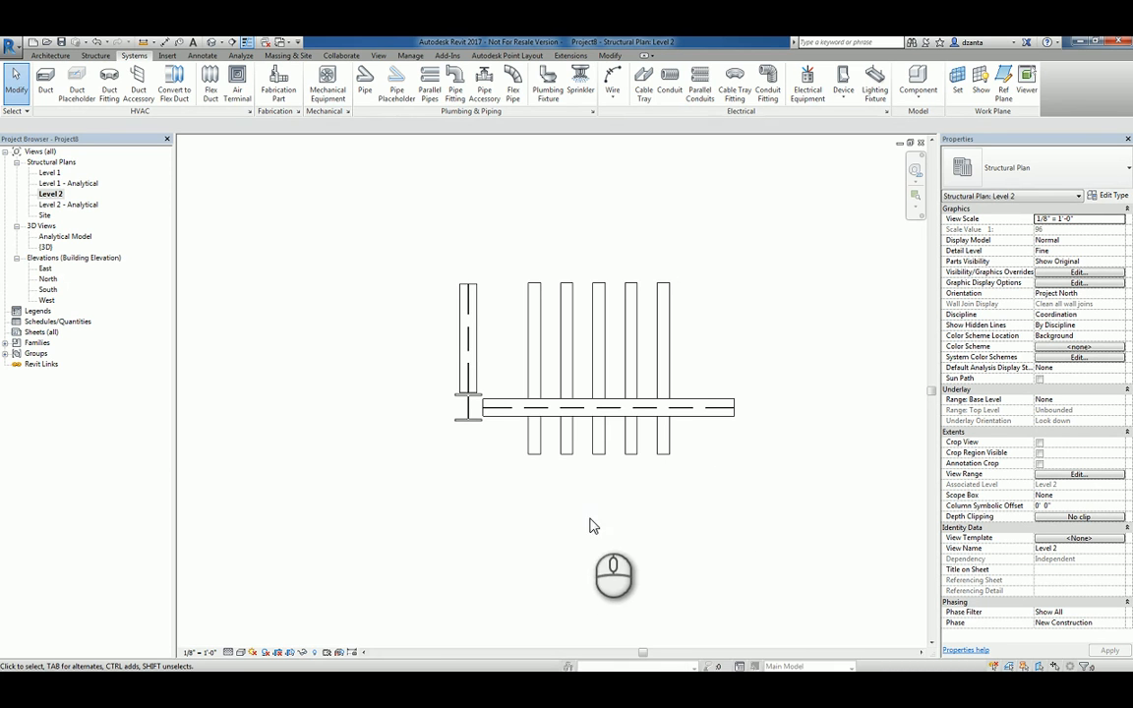
mouse_move(559, 539)
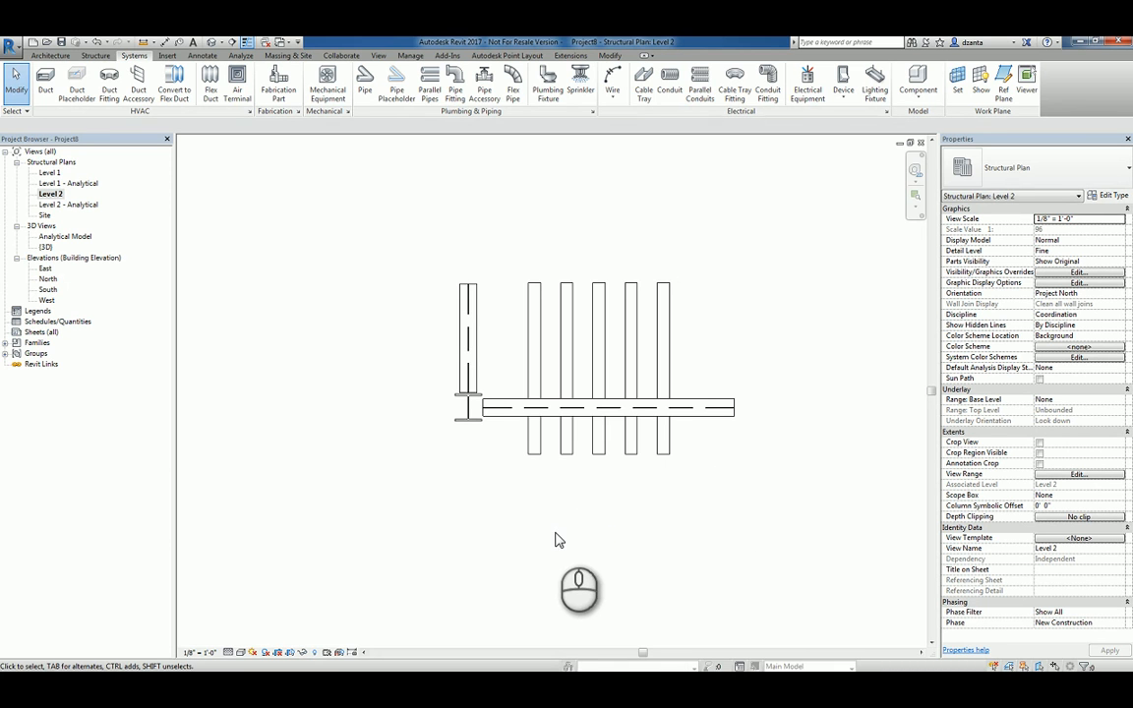
mouse_move(519, 554)
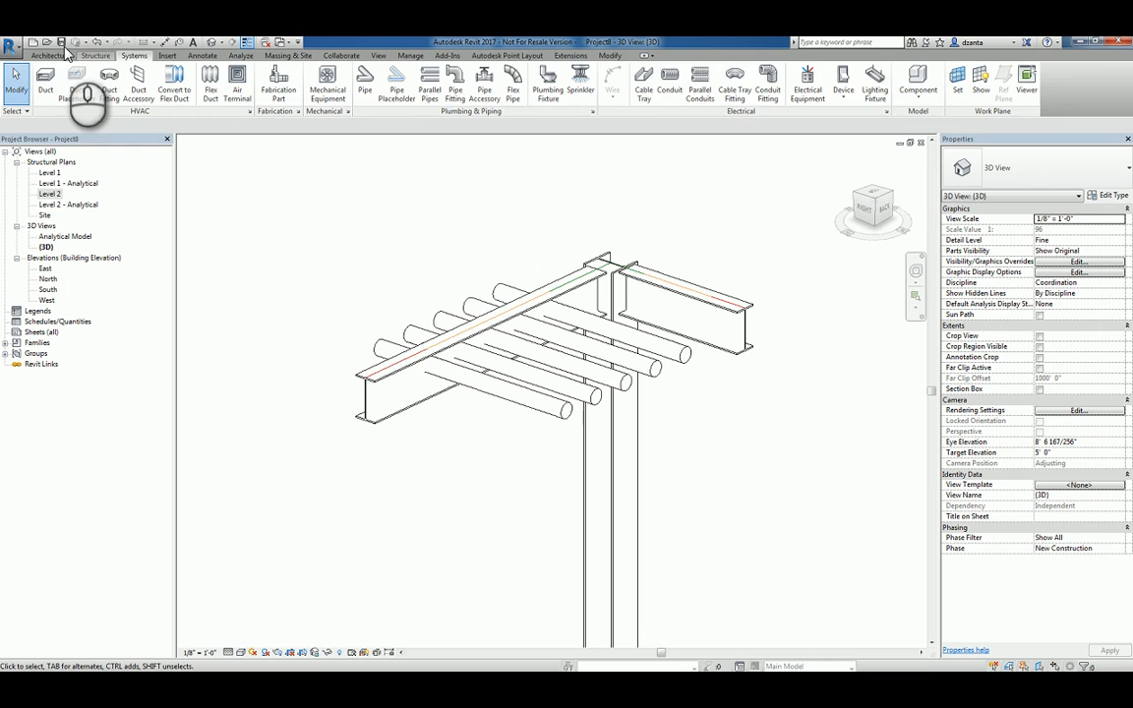
Select the W12X26 steel beam and start an Opening By Face on it.
left_click(49, 55)
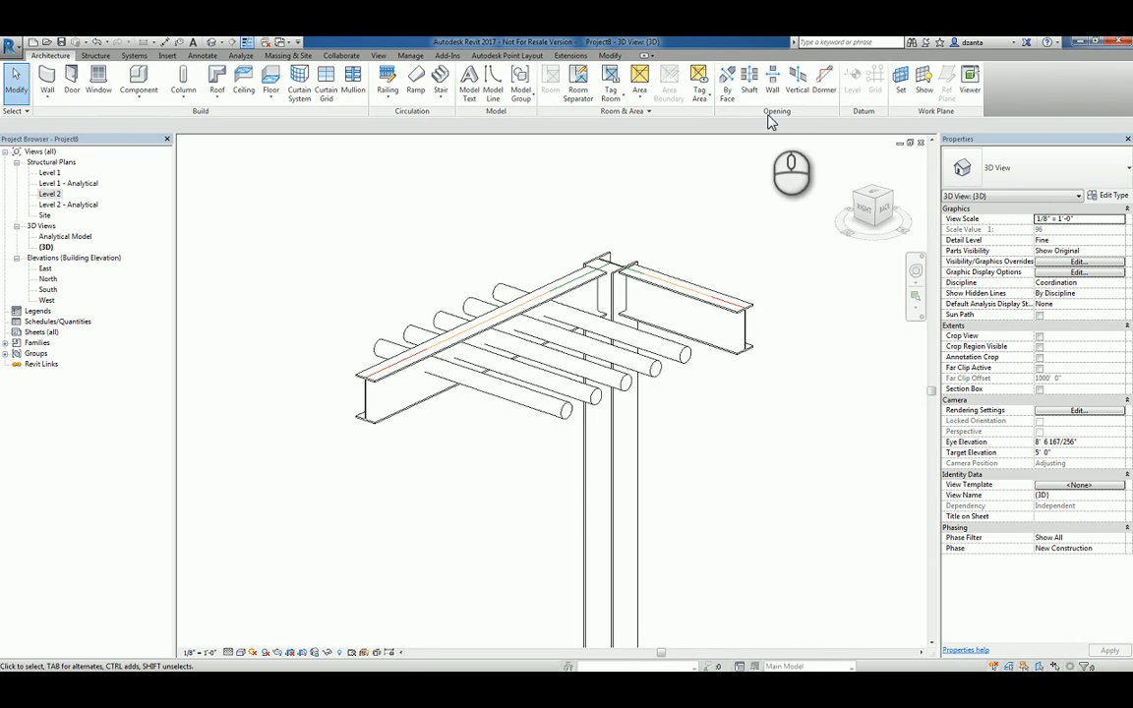
mouse_move(728, 79)
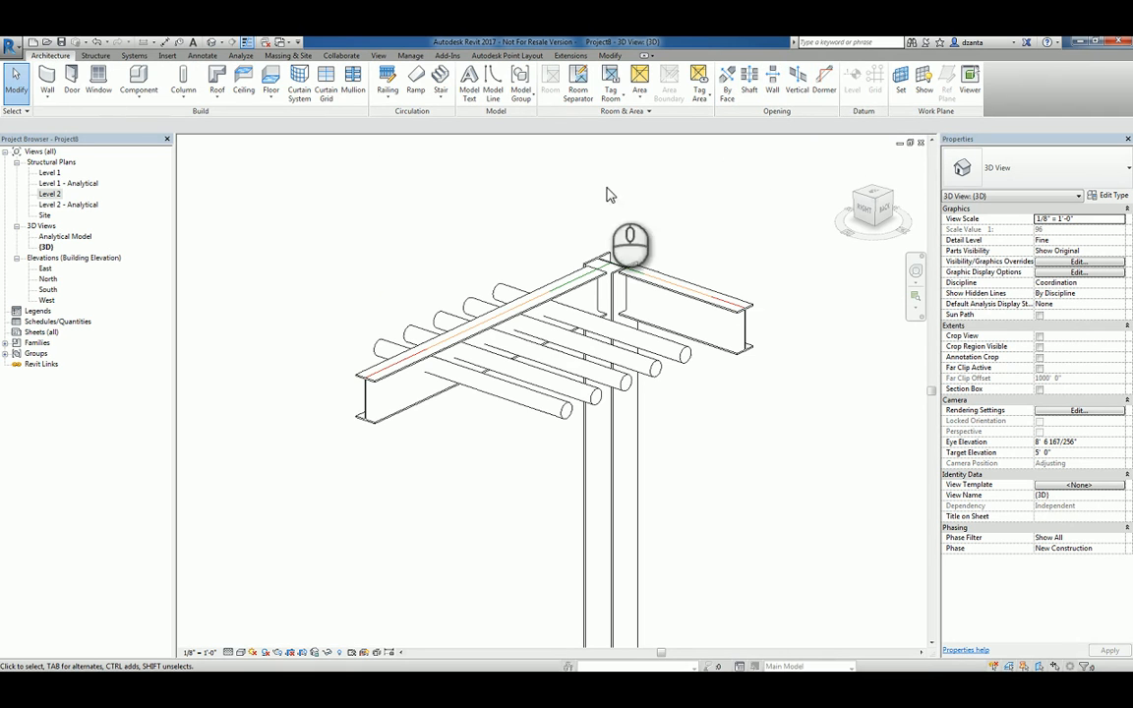
left_click(482, 325)
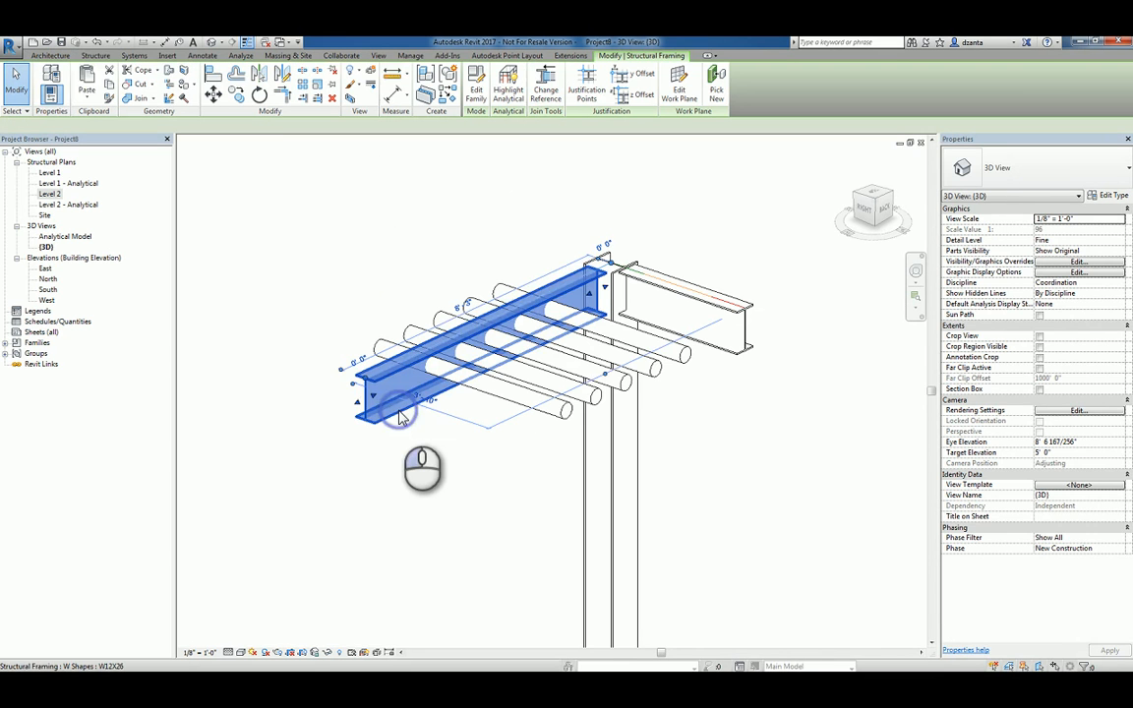
left_click(402, 407)
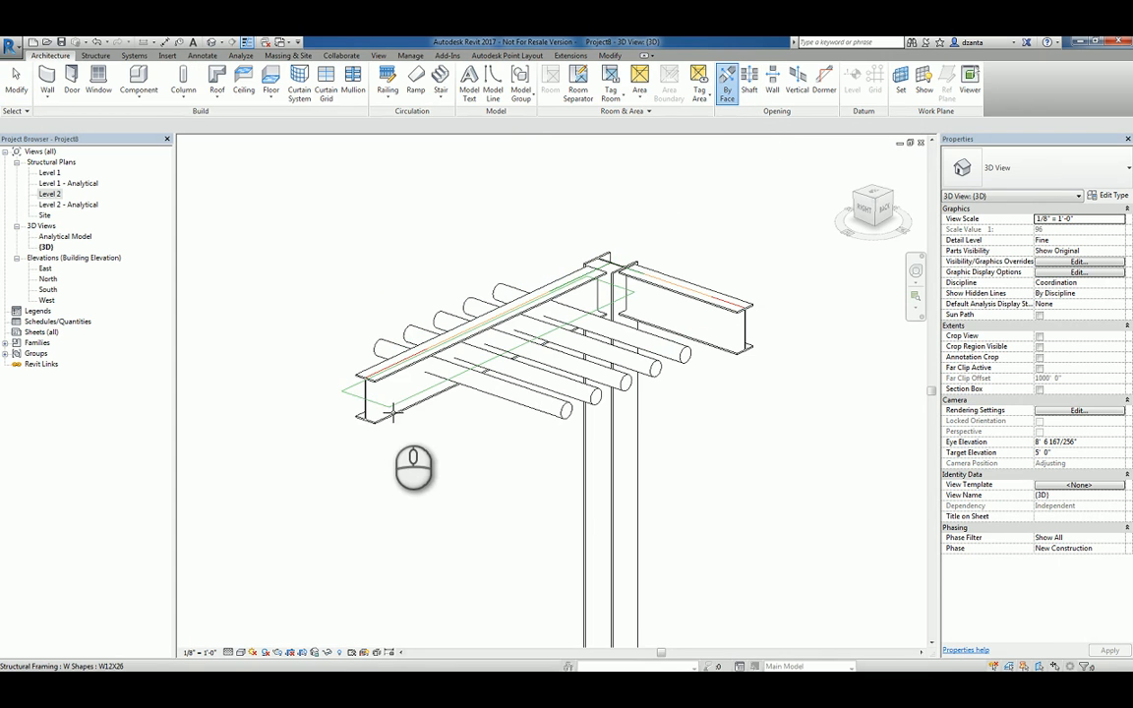
mouse_move(389, 468)
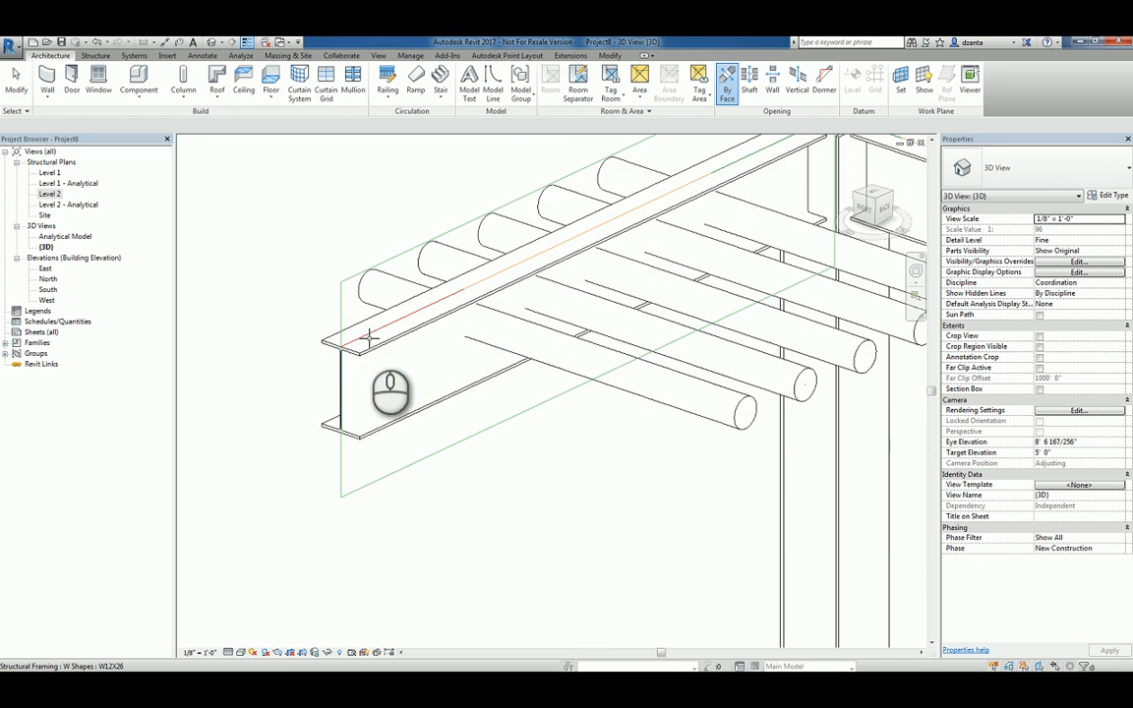
Pick the beam's web face as the host for the opening sketch.
left_click(727, 79)
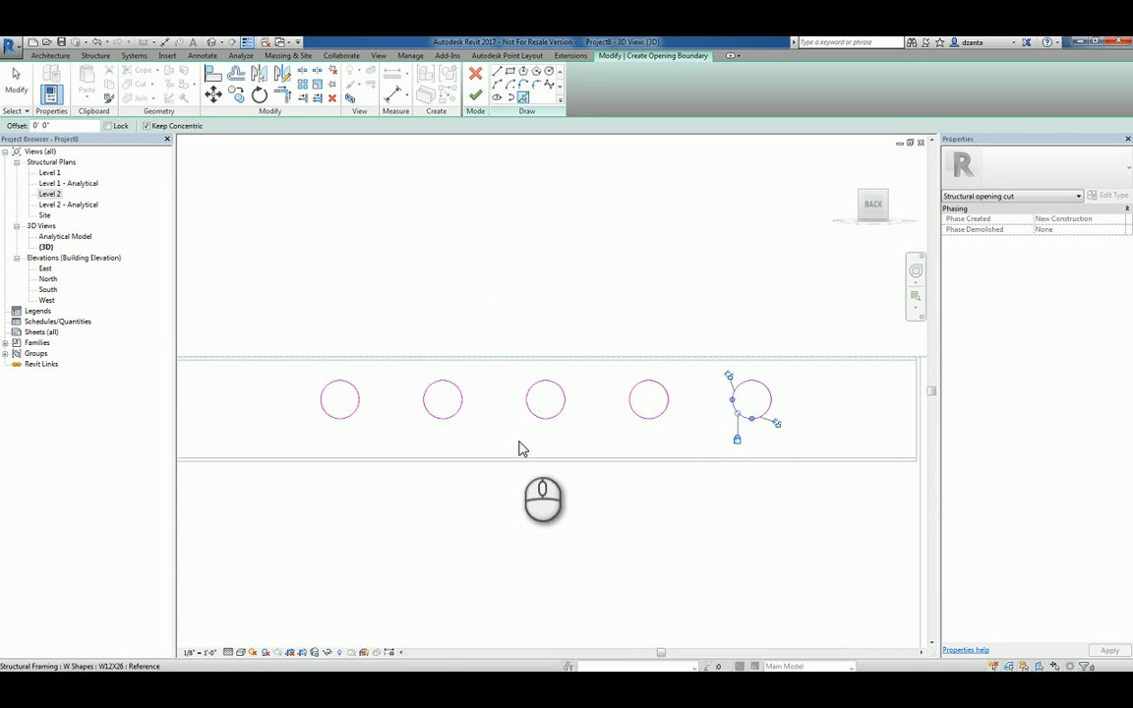
mouse_move(495, 450)
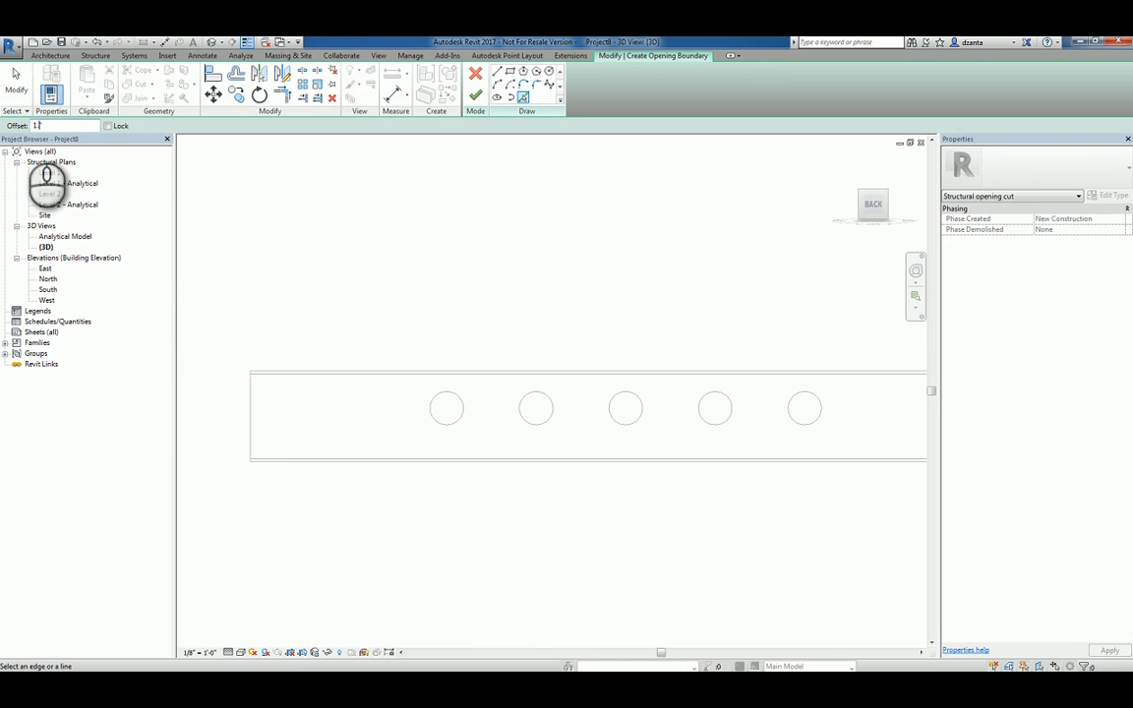
Enter an offset of 1.25" and acknowledge the invalid value warning.
type("1.25\"")
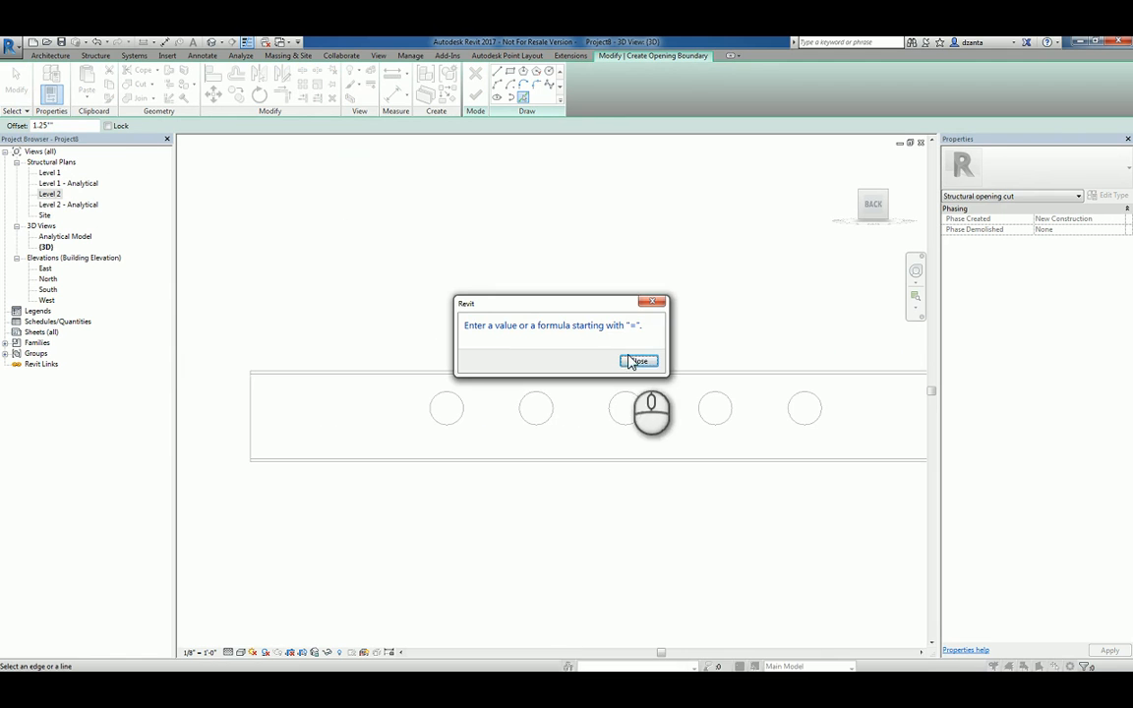
left_click(637, 362)
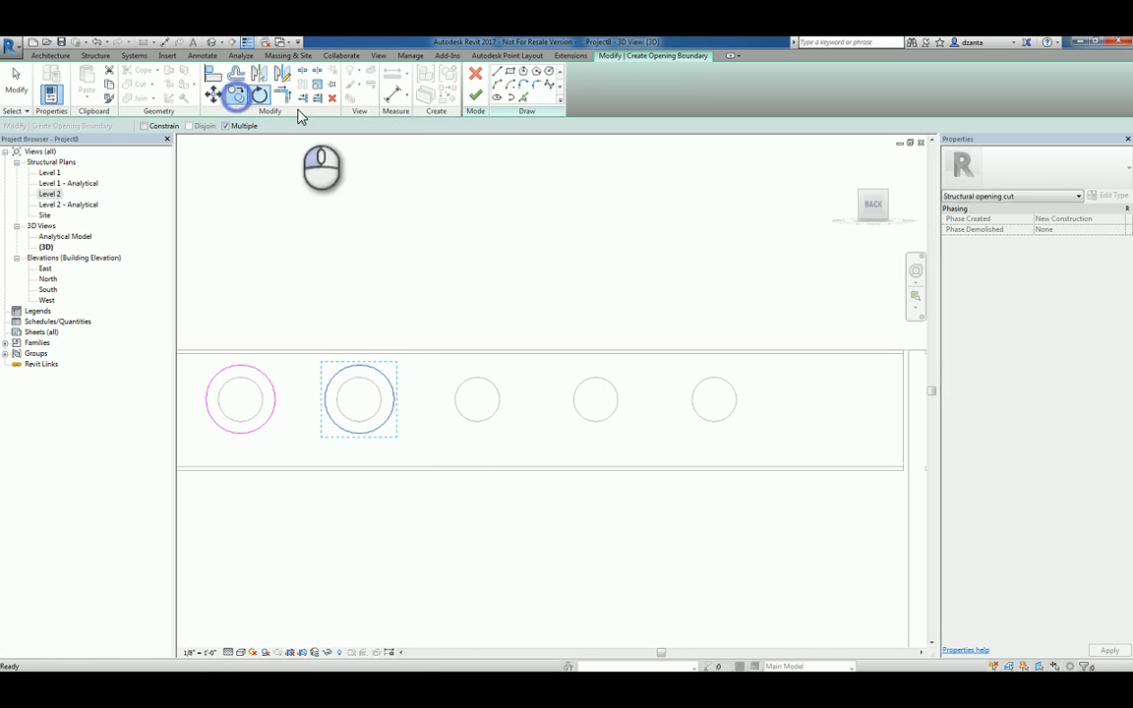
Offset another circle outward to add its larger concentric outline.
left_click(358, 397)
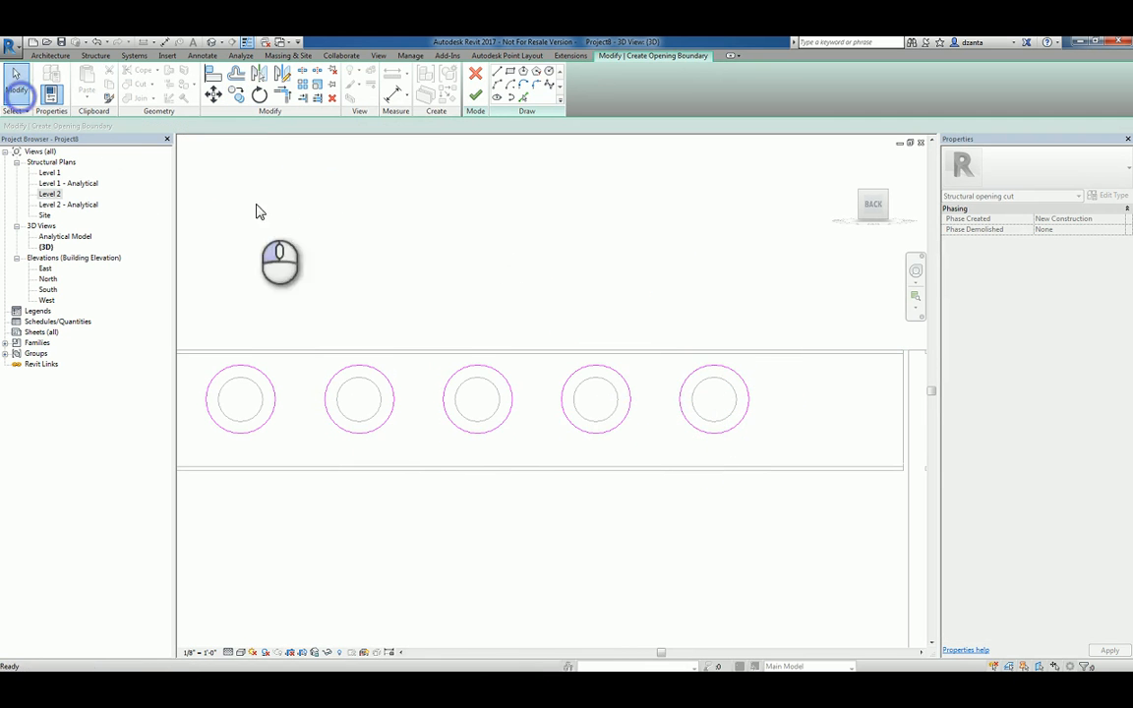
Finish the opening sketch so the five circular holes cut through the web.
left_click_drag(279, 264, 600, 541)
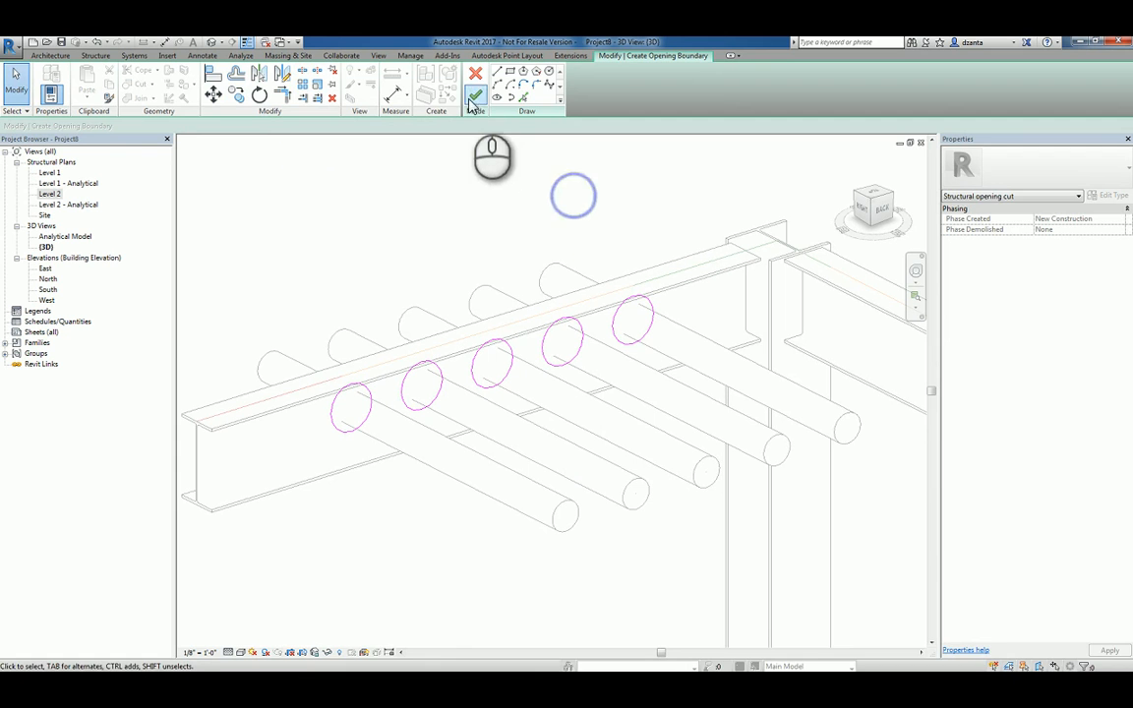
left_click(476, 95)
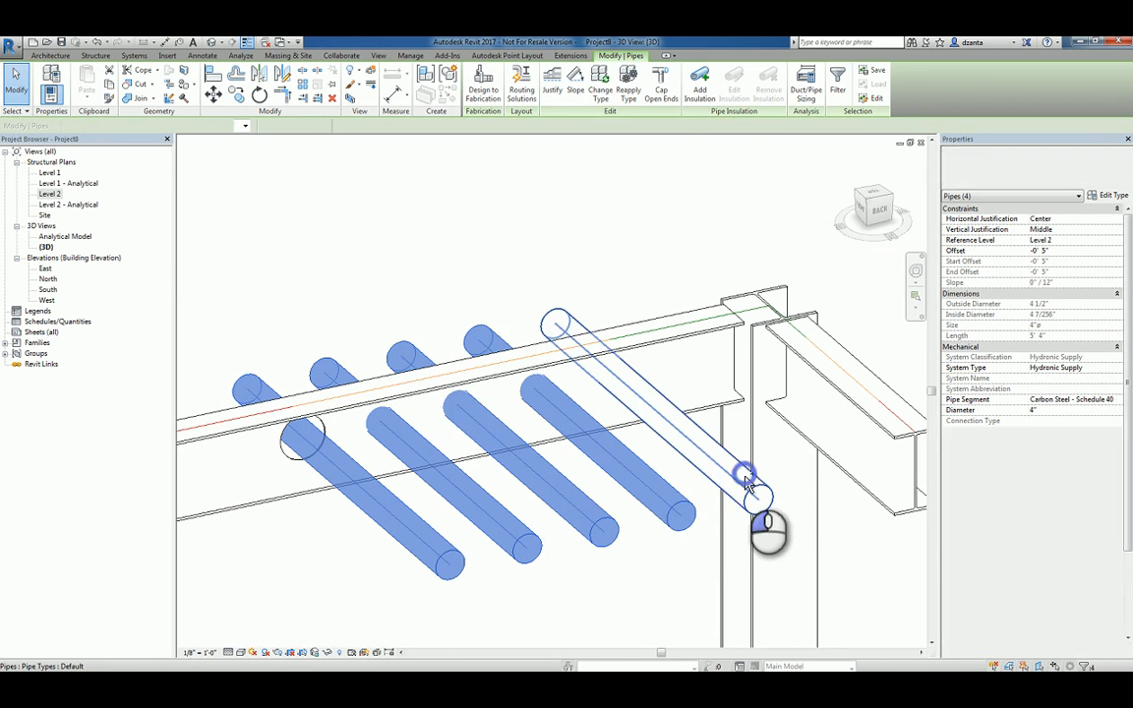
Add insulation to the five selected pipes and confirm the settings.
left_click(700, 83)
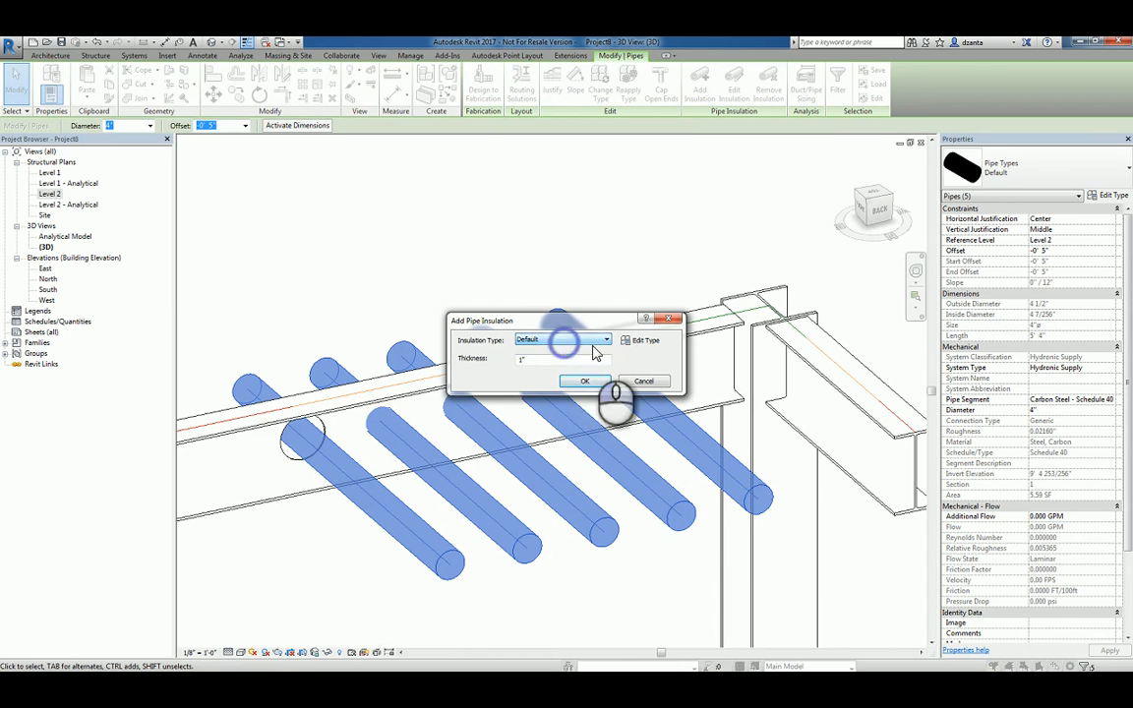
left_click(643, 381)
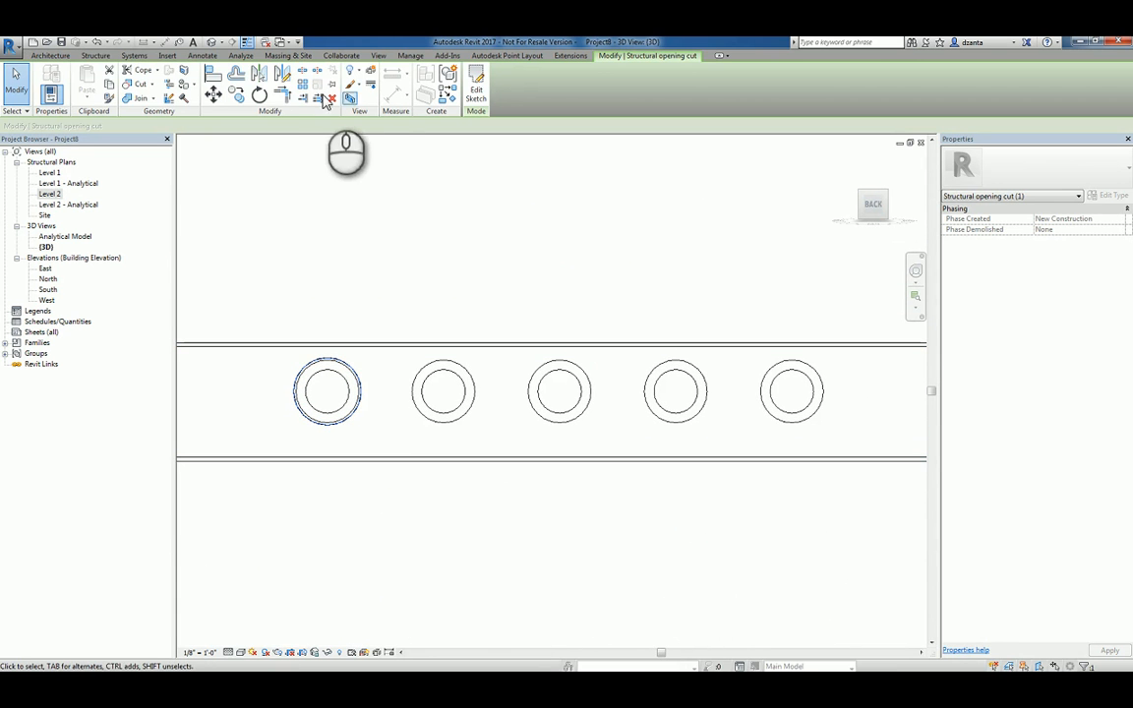
left_click(213, 95)
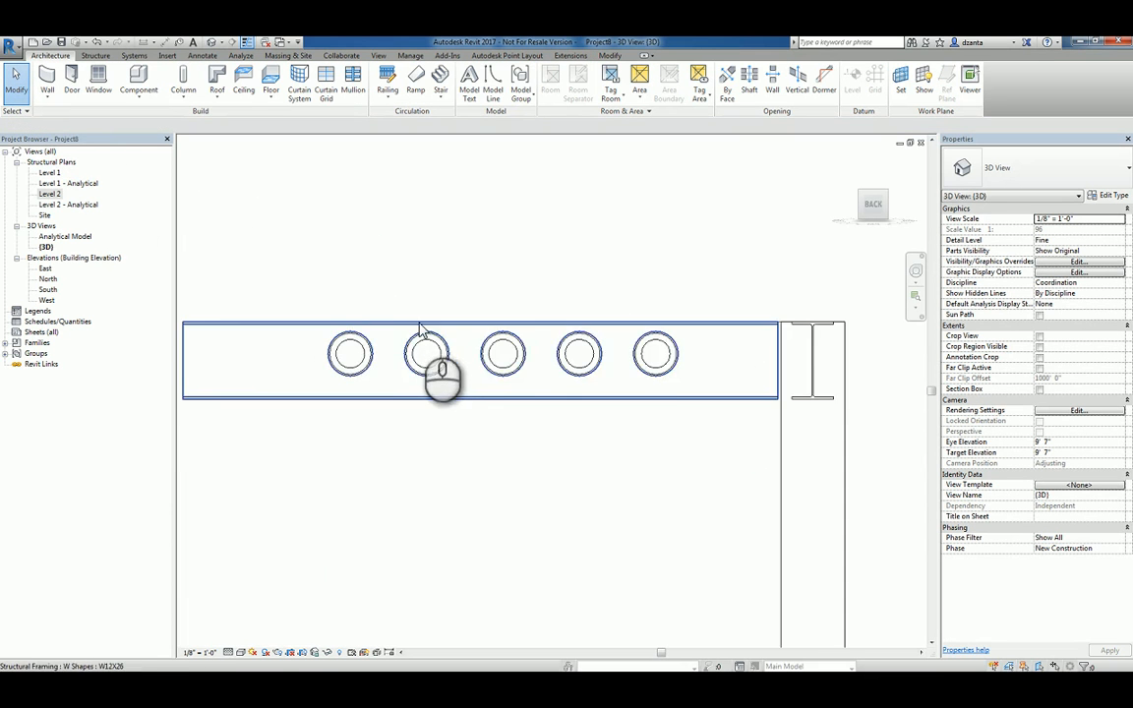
Orbit along the pipes, deselect them, and zoom out to see all five penetrations.
left_click_drag(443, 374, 678, 314)
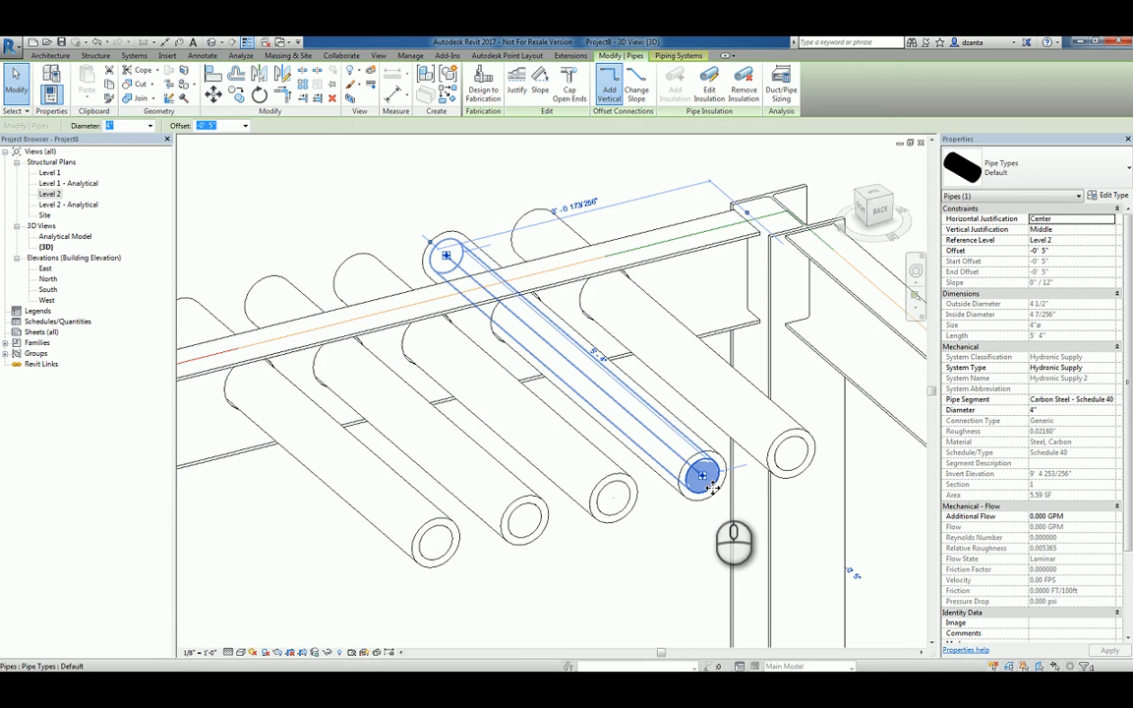
left_click(704, 482)
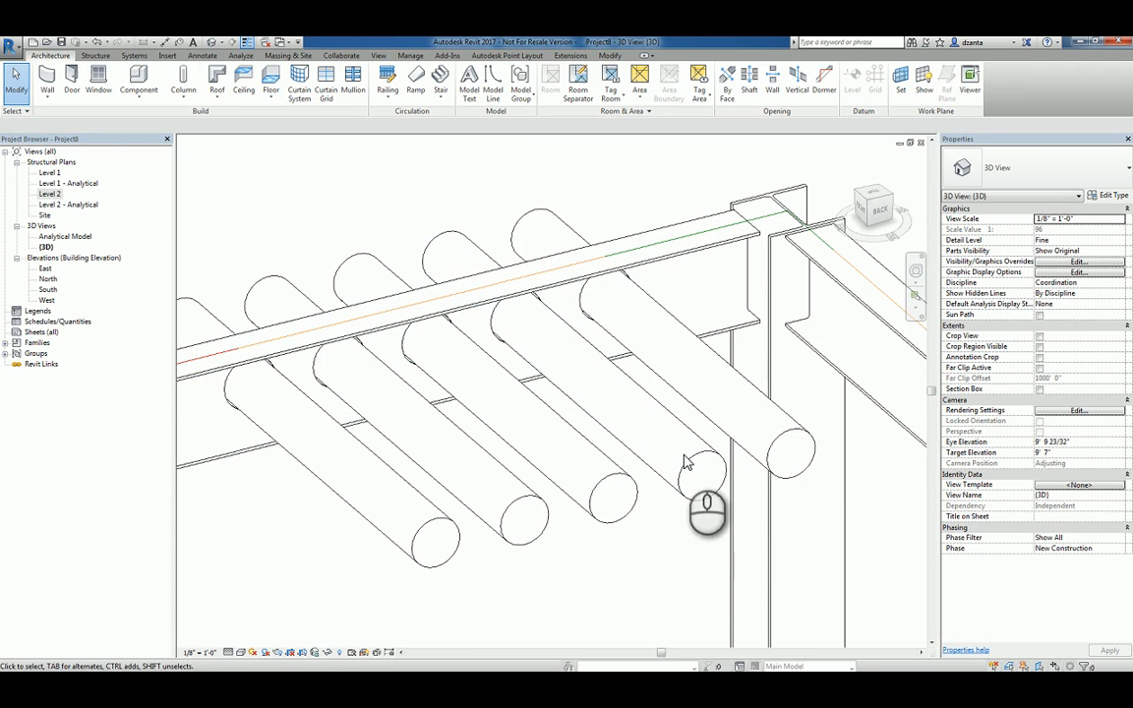
left_click_drag(708, 511, 594, 549)
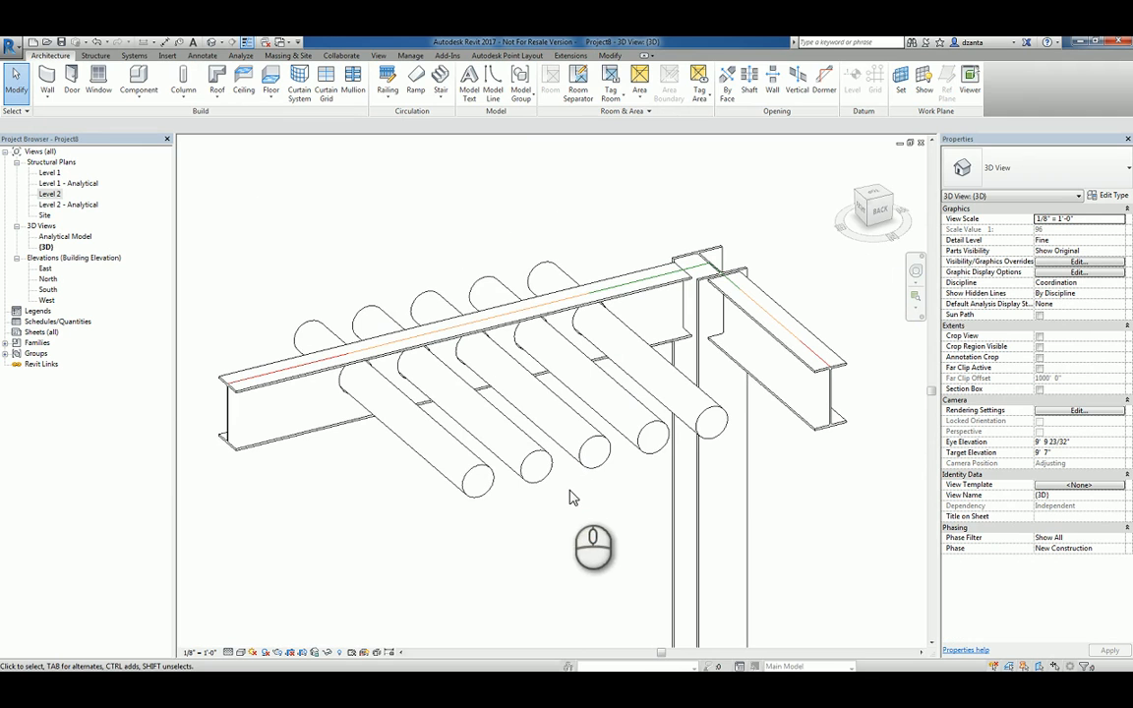
mouse_move(445, 482)
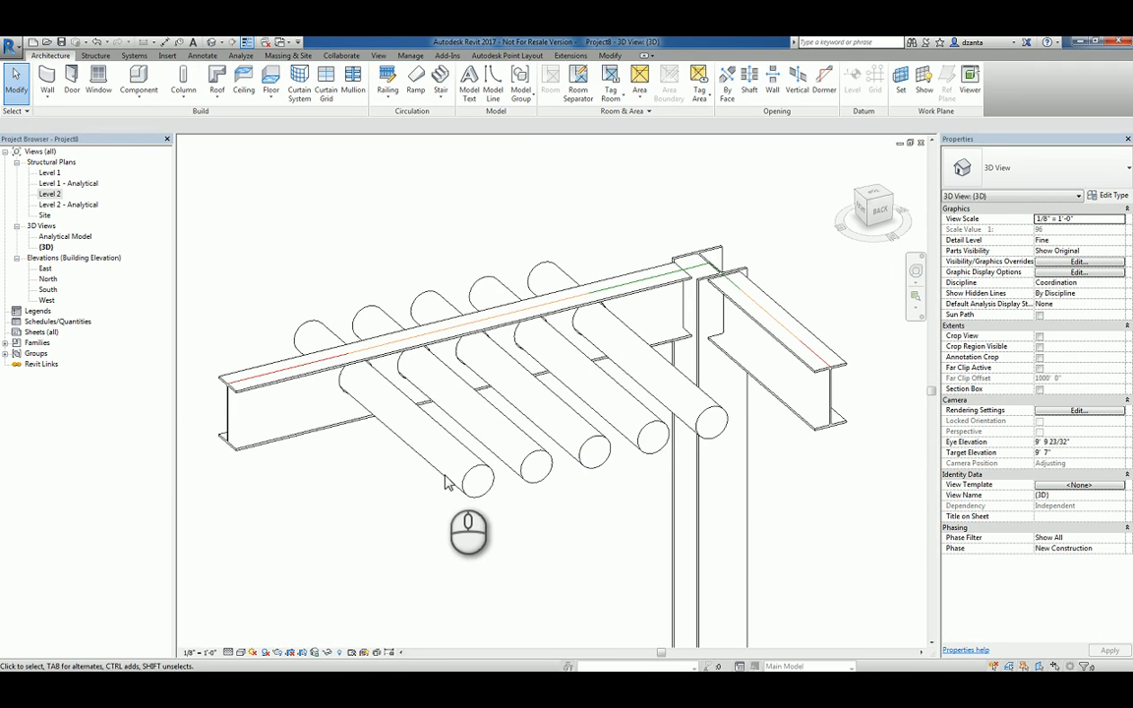
mouse_move(441, 482)
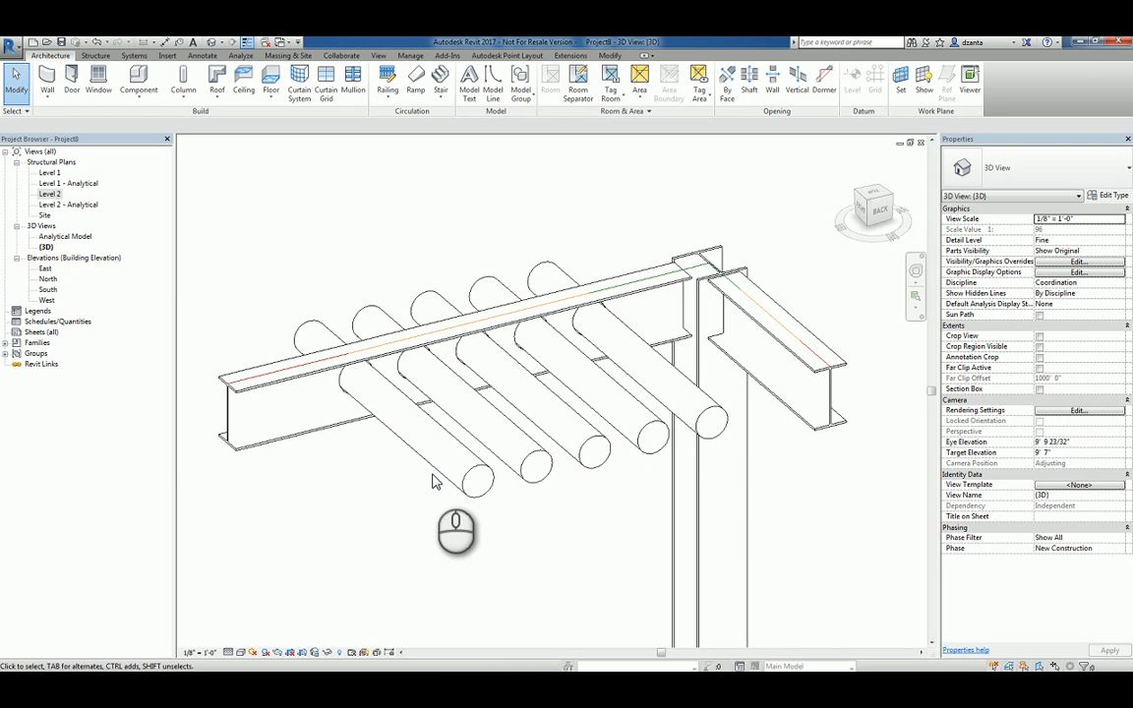
mouse_move(530, 482)
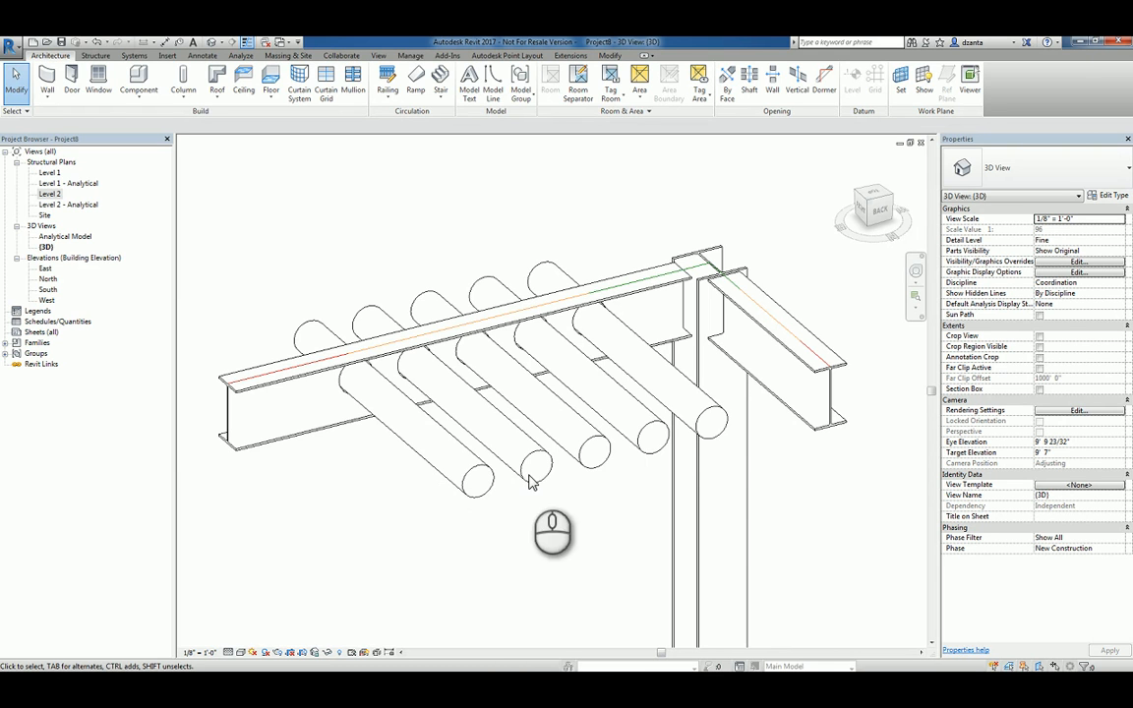